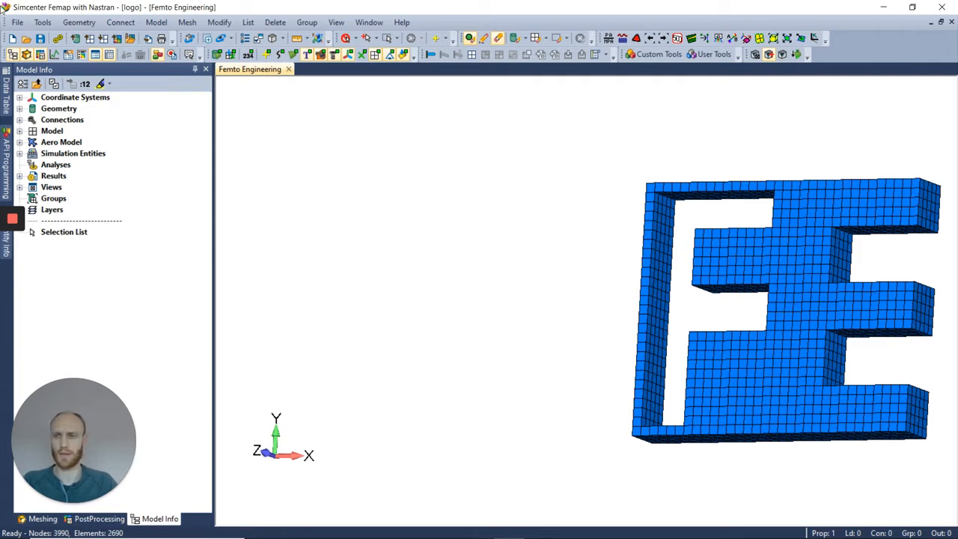
Bring up Femap's Preferences dialog from the File menu, landing on User Interface settings
left_click(12, 19)
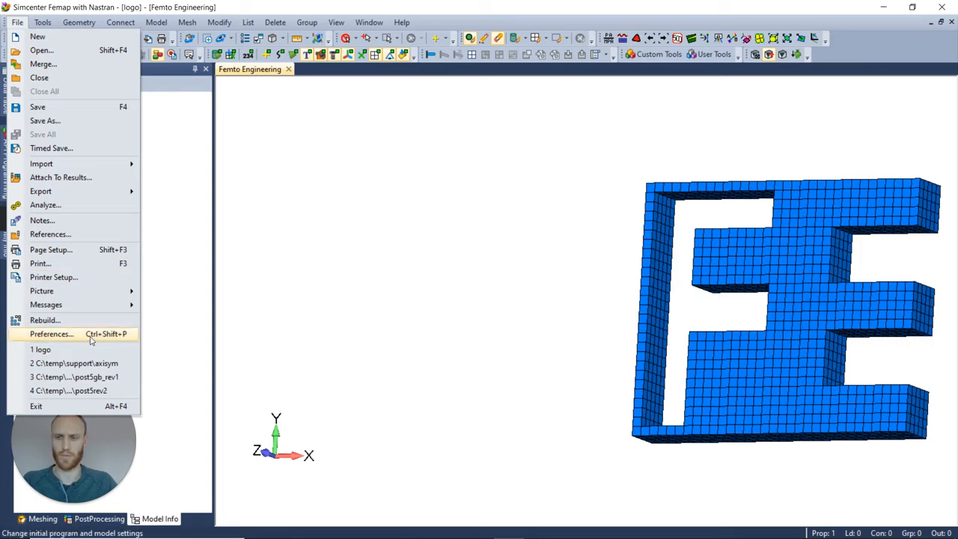
left_click(51, 334)
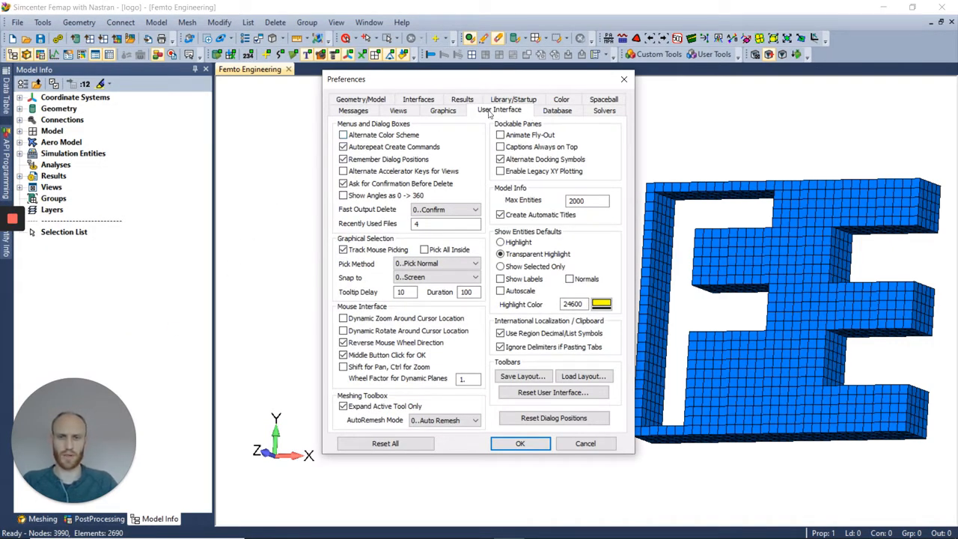
mouse_move(488, 136)
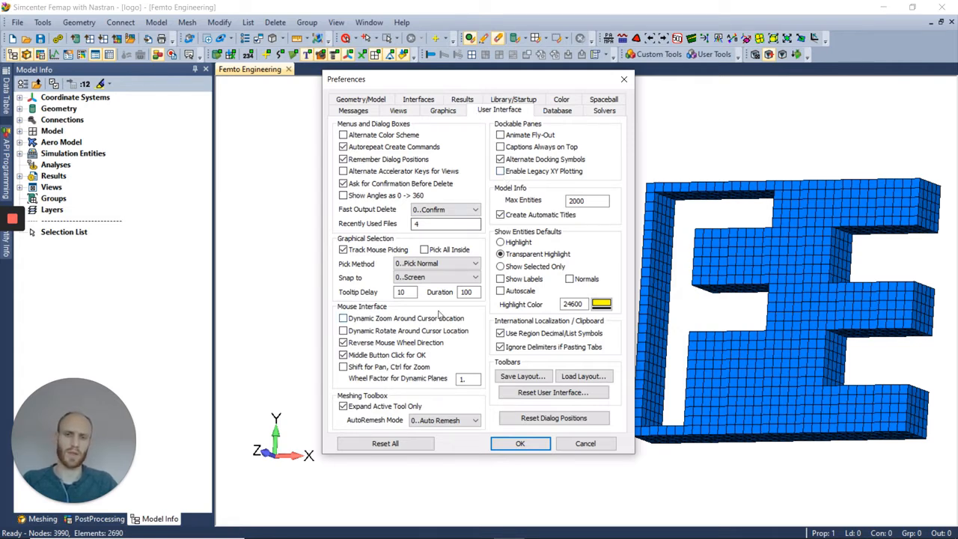
mouse_move(404, 322)
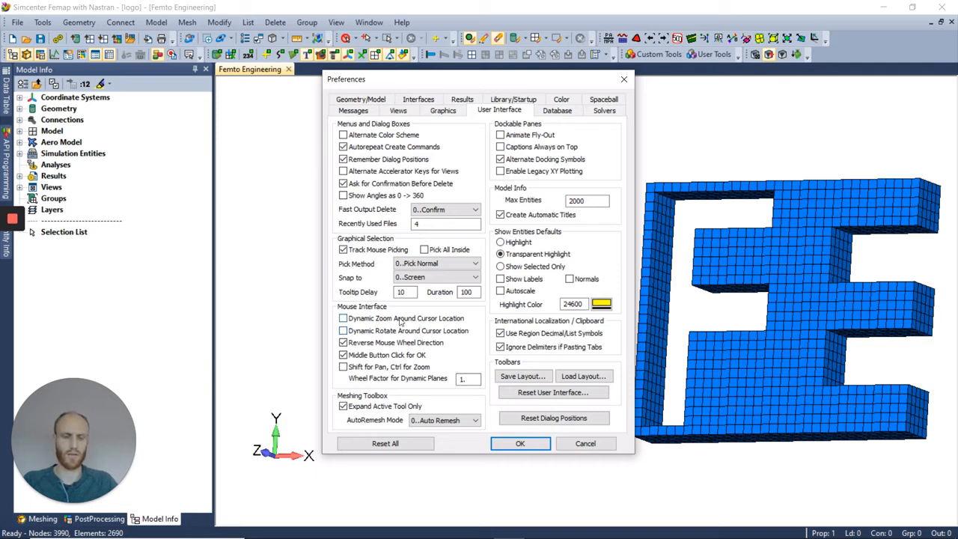
mouse_move(424, 320)
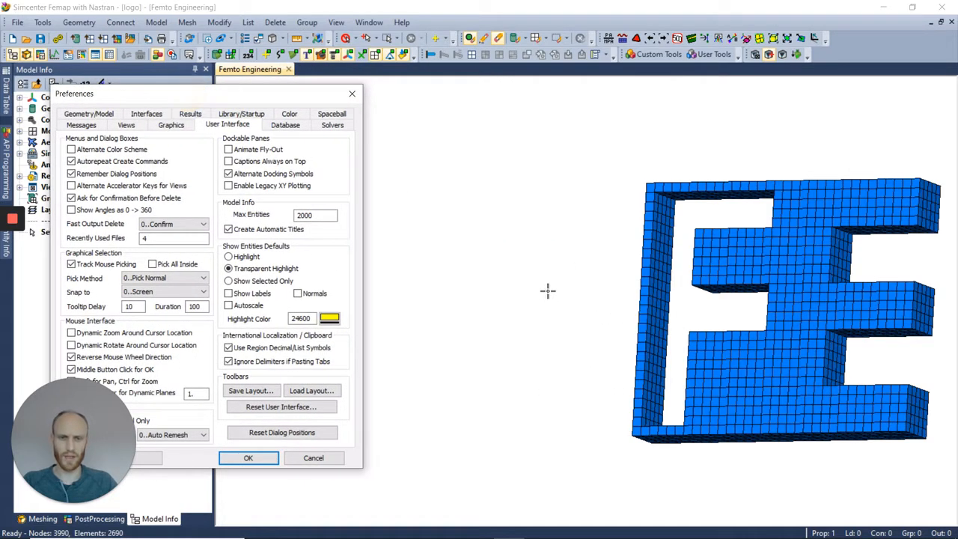
mouse_move(537, 296)
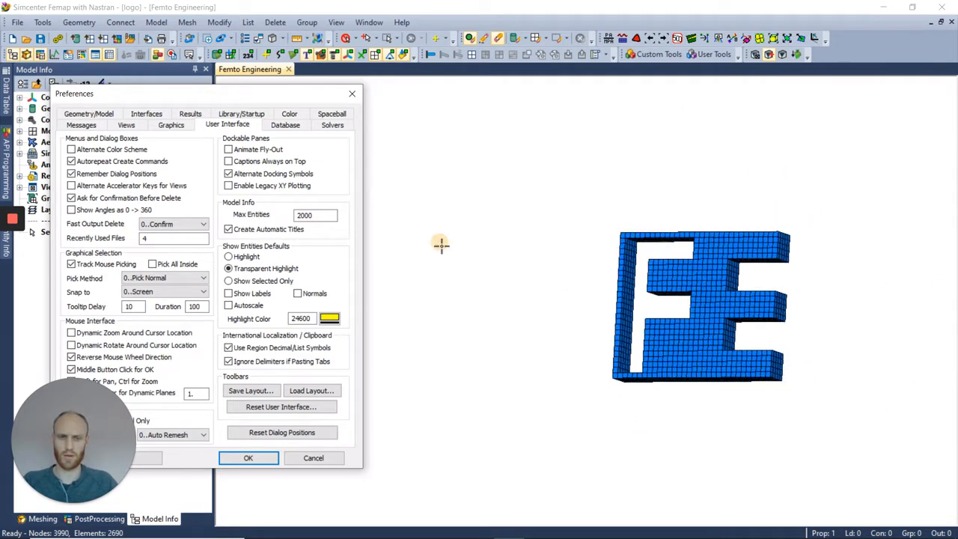
Orbit the meshed model to test the newly enabled zoom-around-cursor behaviour
left_click_drag(440, 244, 492, 174)
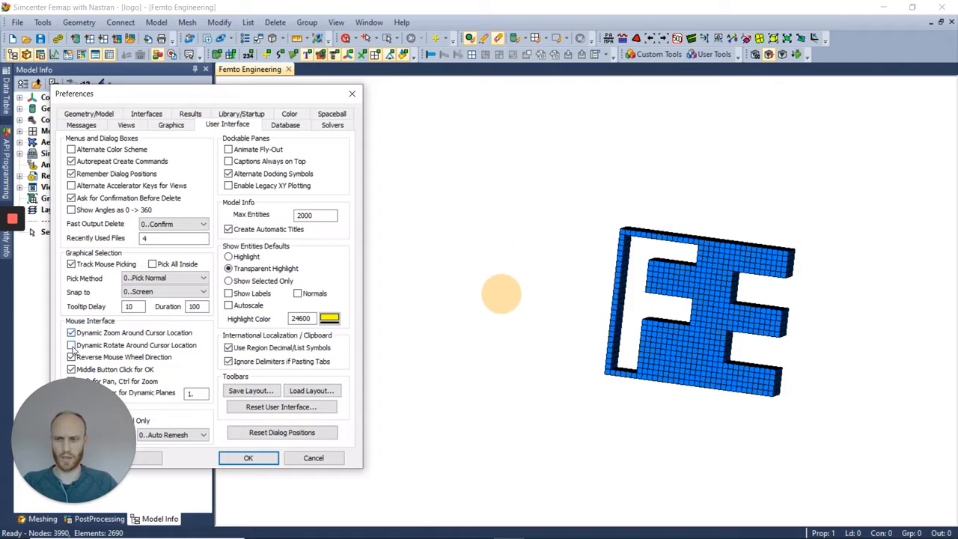
Enable Dynamic Rotate Around Cursor Location and accept the mouse interface settings
left_click(72, 344)
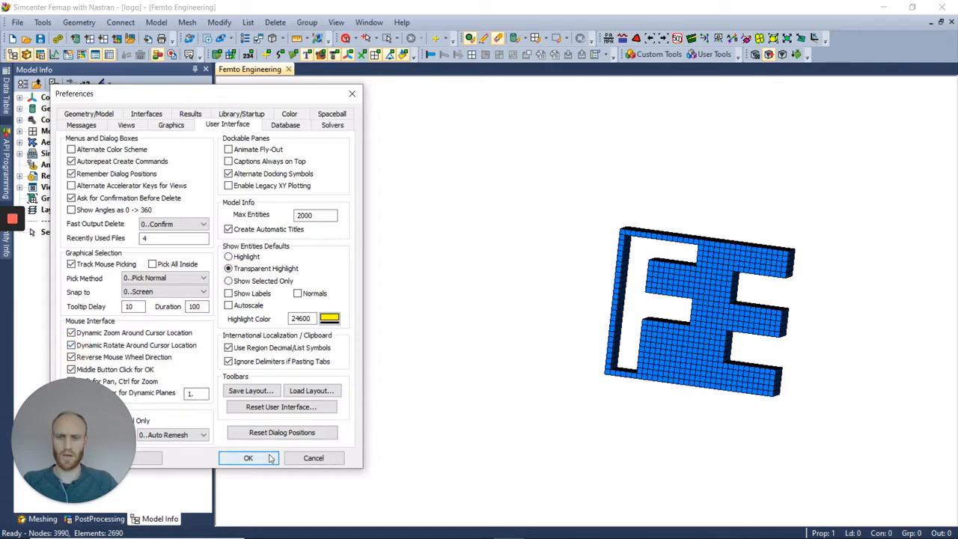
left_click(248, 458)
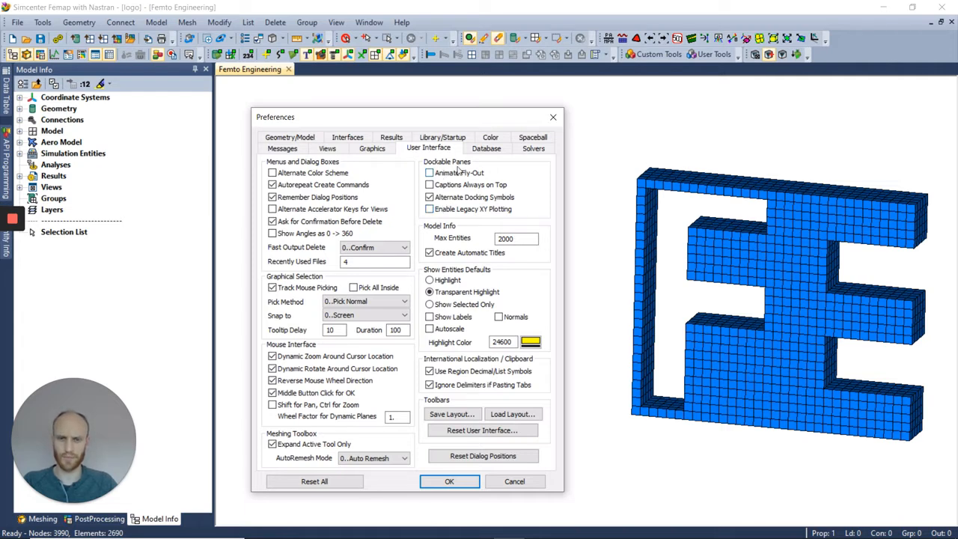
left_click(429, 197)
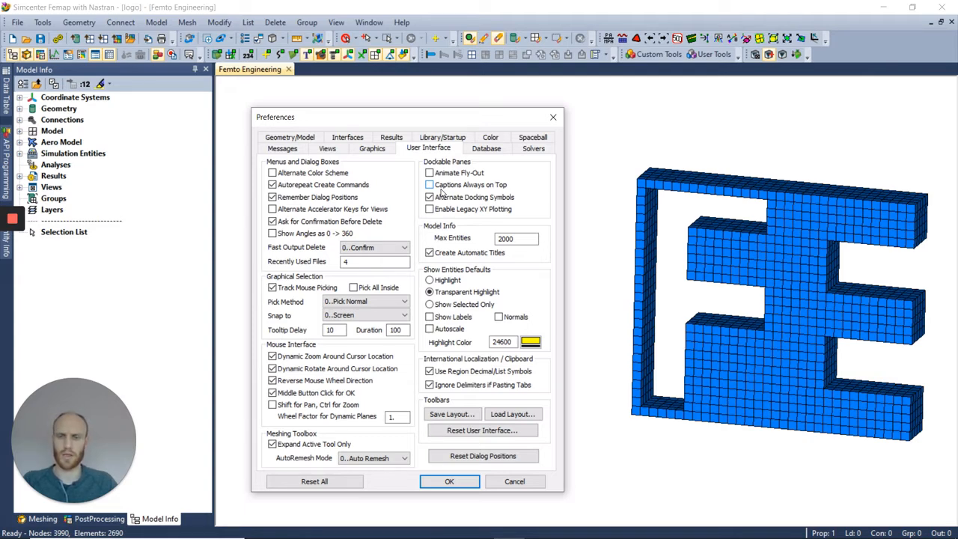
left_click(430, 198)
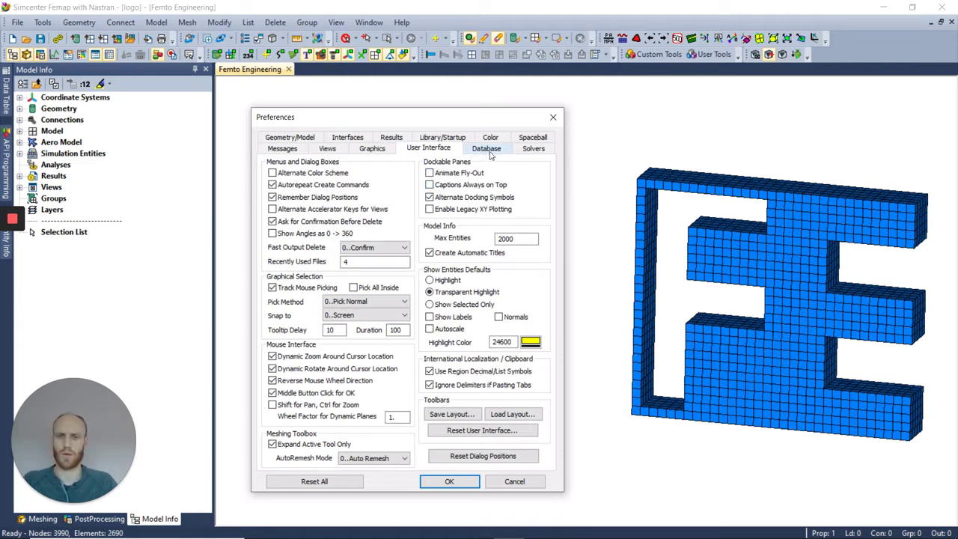
Set the Database scratch directory path to d:\scratch
left_click(487, 148)
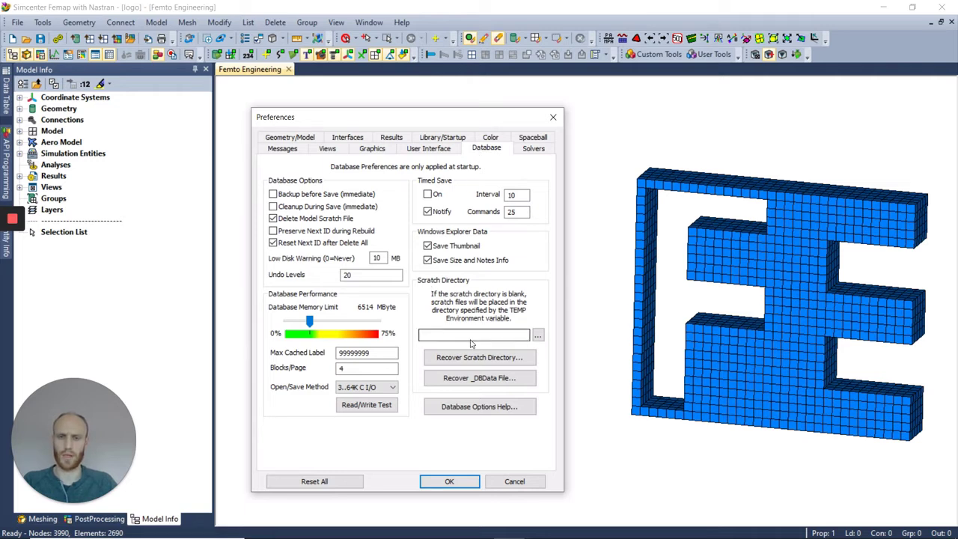
left_click(473, 336)
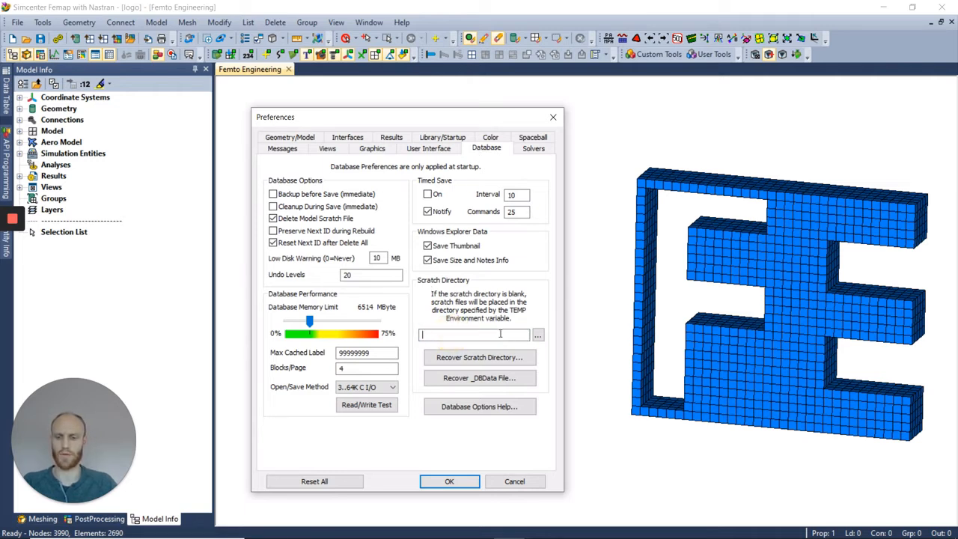
type("d")
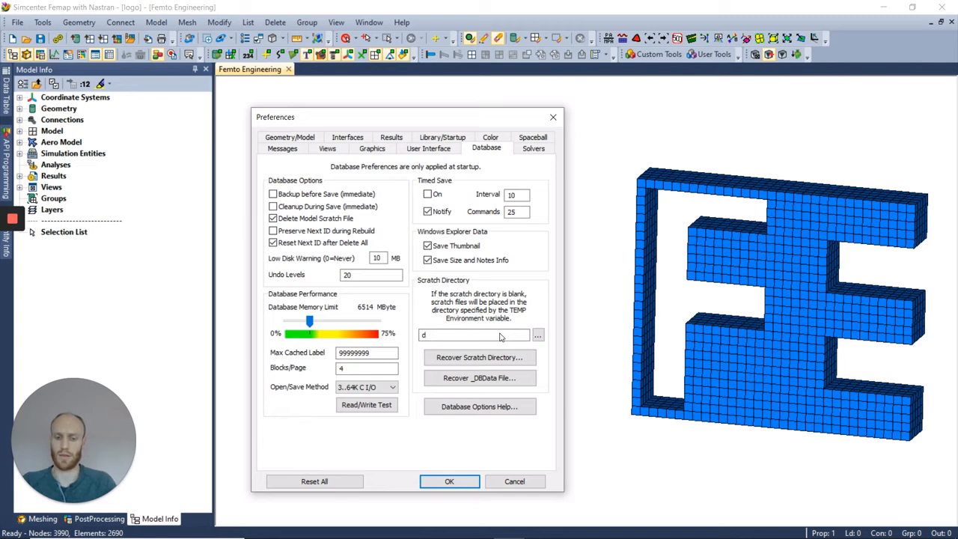
type(":\\scratch")
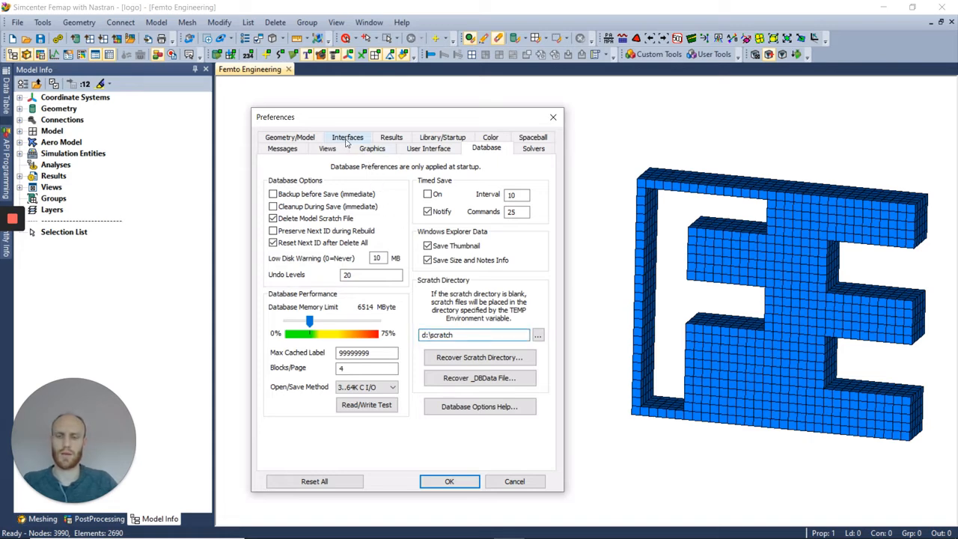
Point the Nastran scratch directory in Interfaces to 1..Femap Scratch
left_click(348, 138)
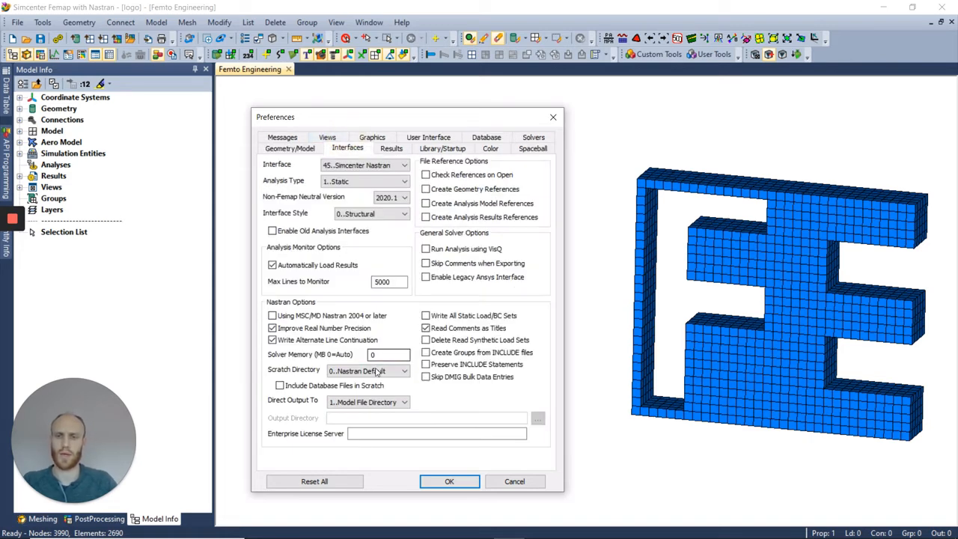
left_click(367, 371)
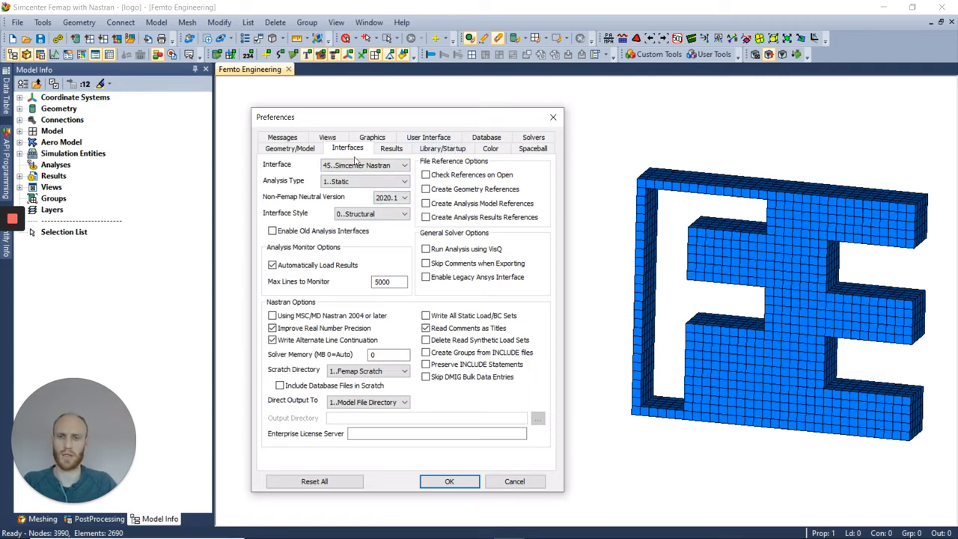
left_click(487, 148)
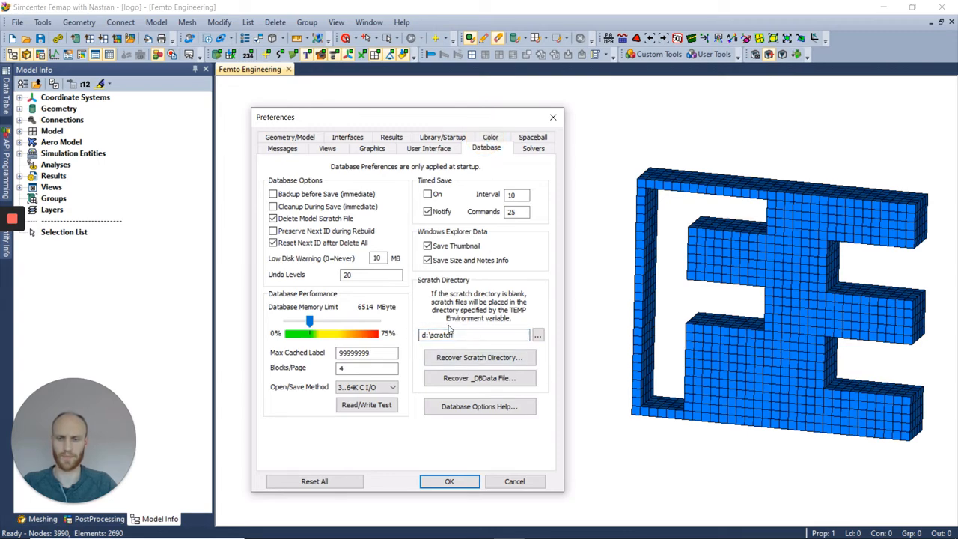
Accept the preferences, returning to the meshed FE logo model
left_click(450, 482)
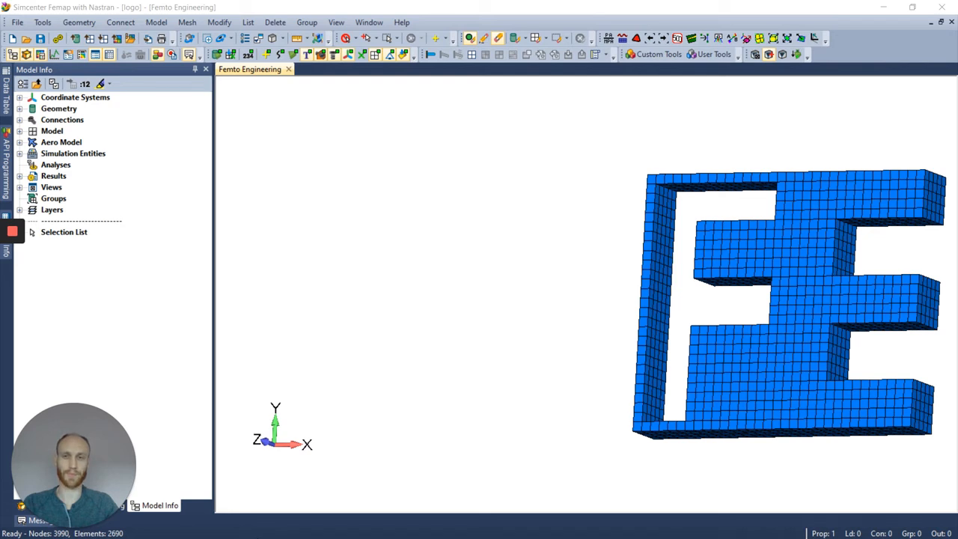